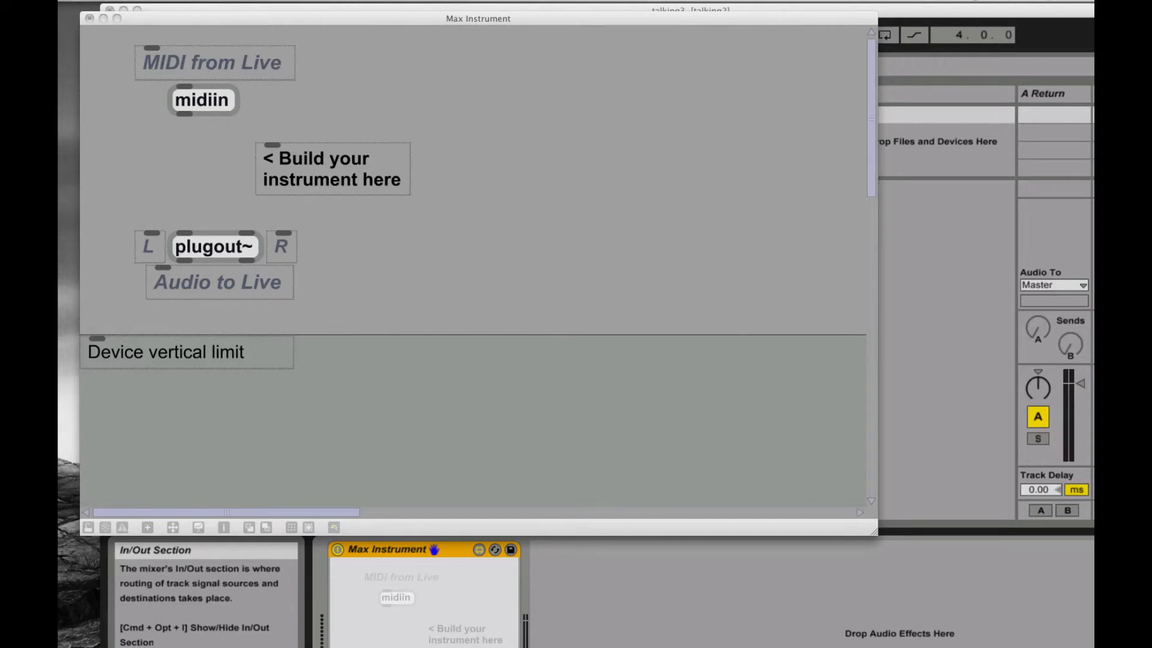
mouse_move(485, 191)
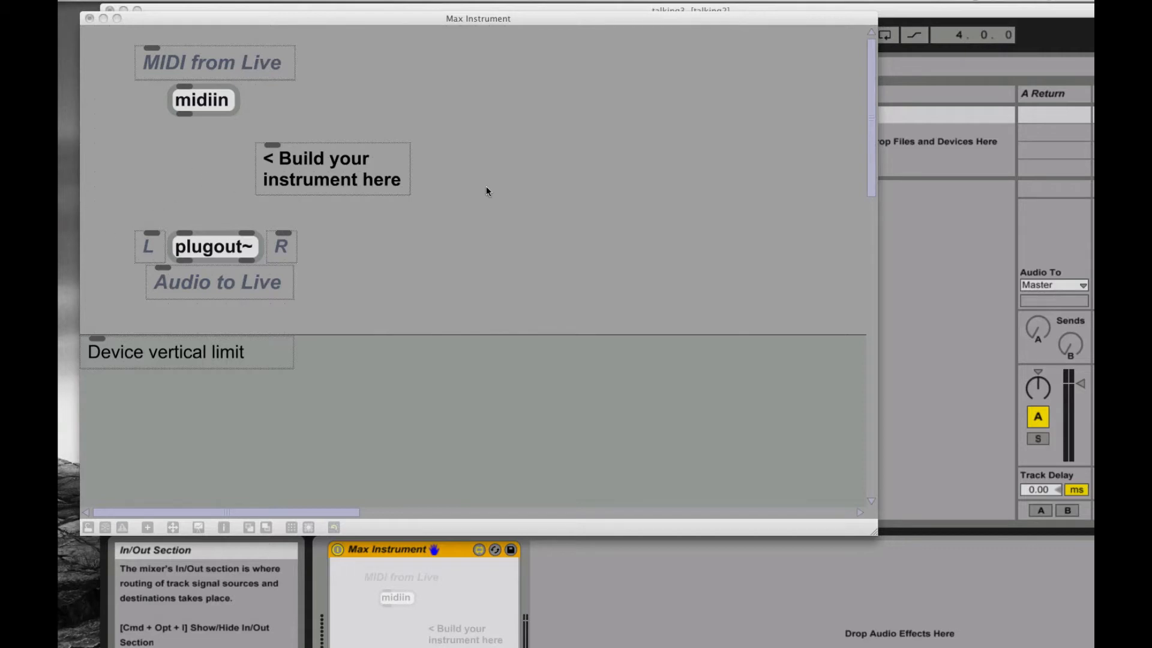
mouse_move(479, 228)
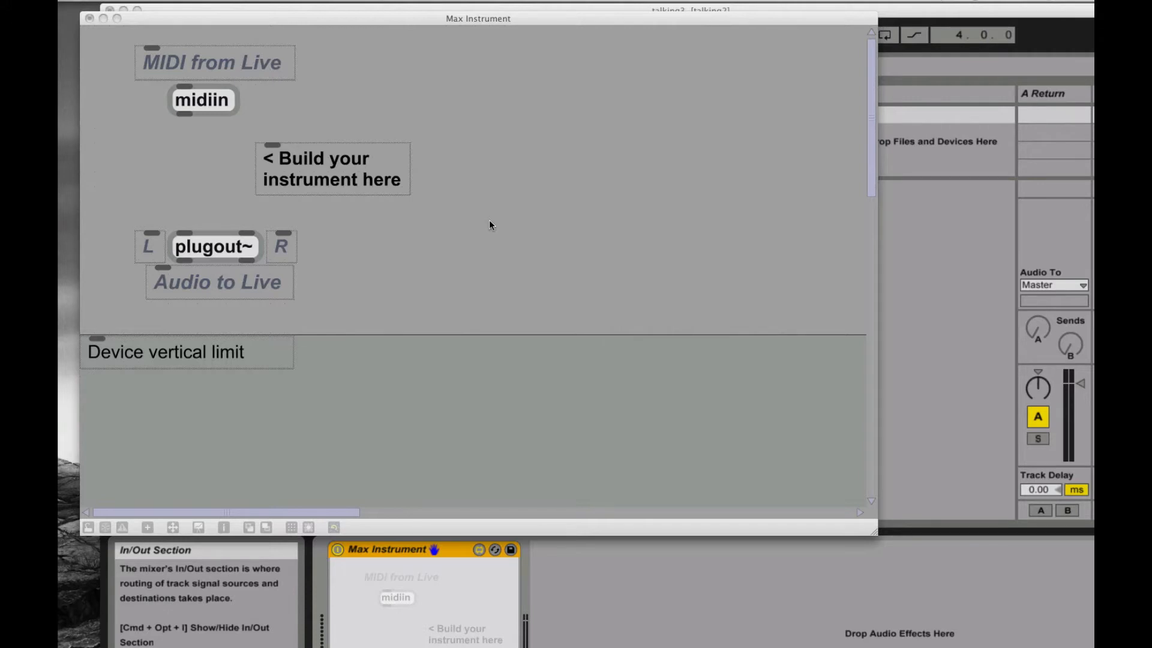
mouse_move(485, 218)
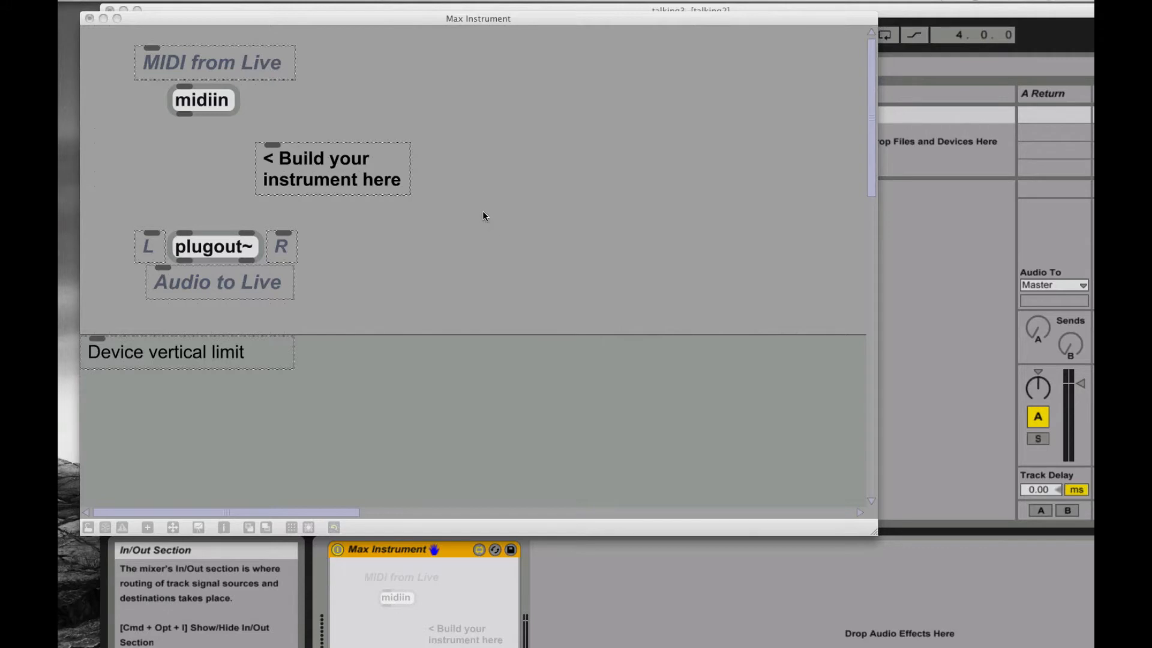
mouse_move(481, 166)
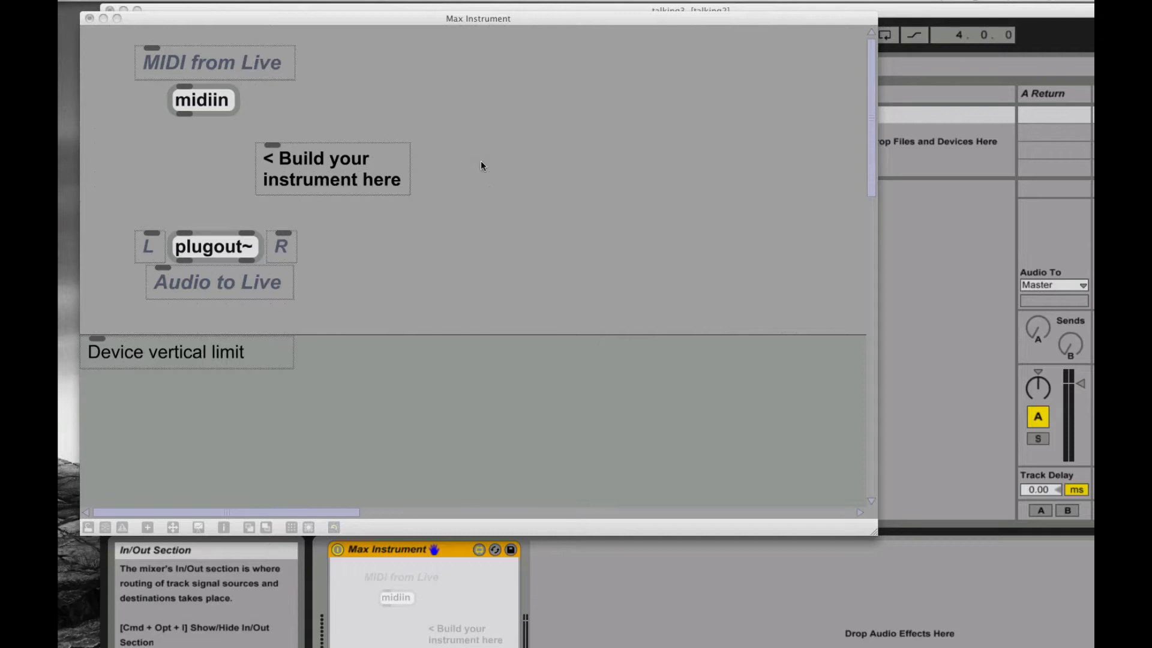
mouse_move(557, 173)
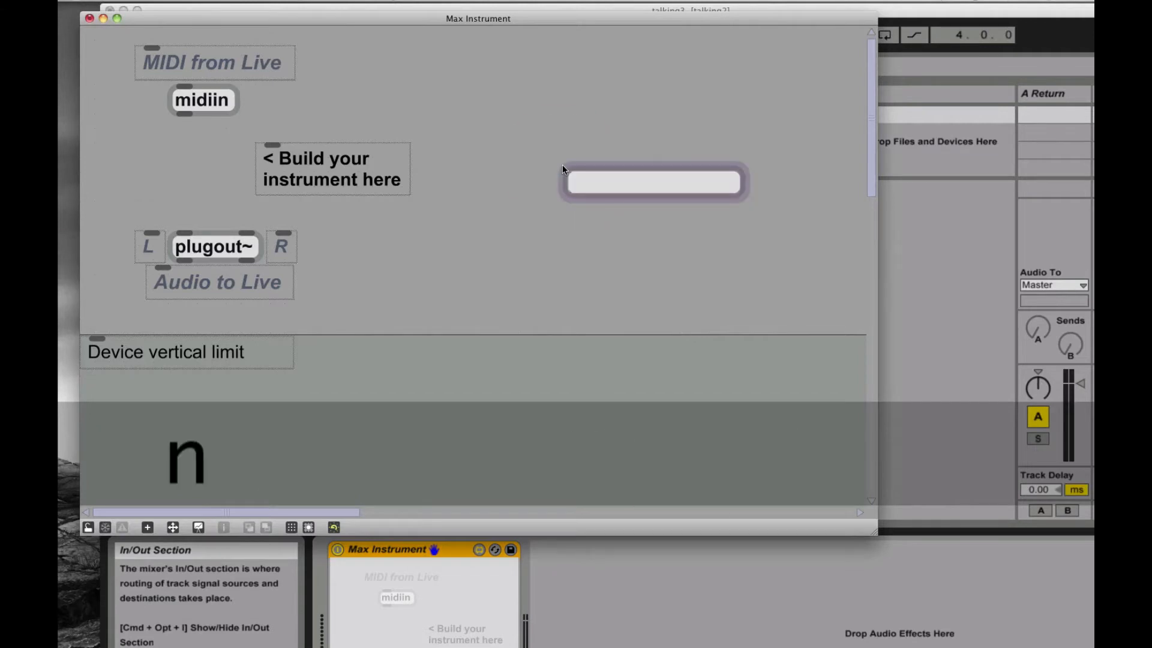
Create a 'metro 10' object in the patch.
text(metro)
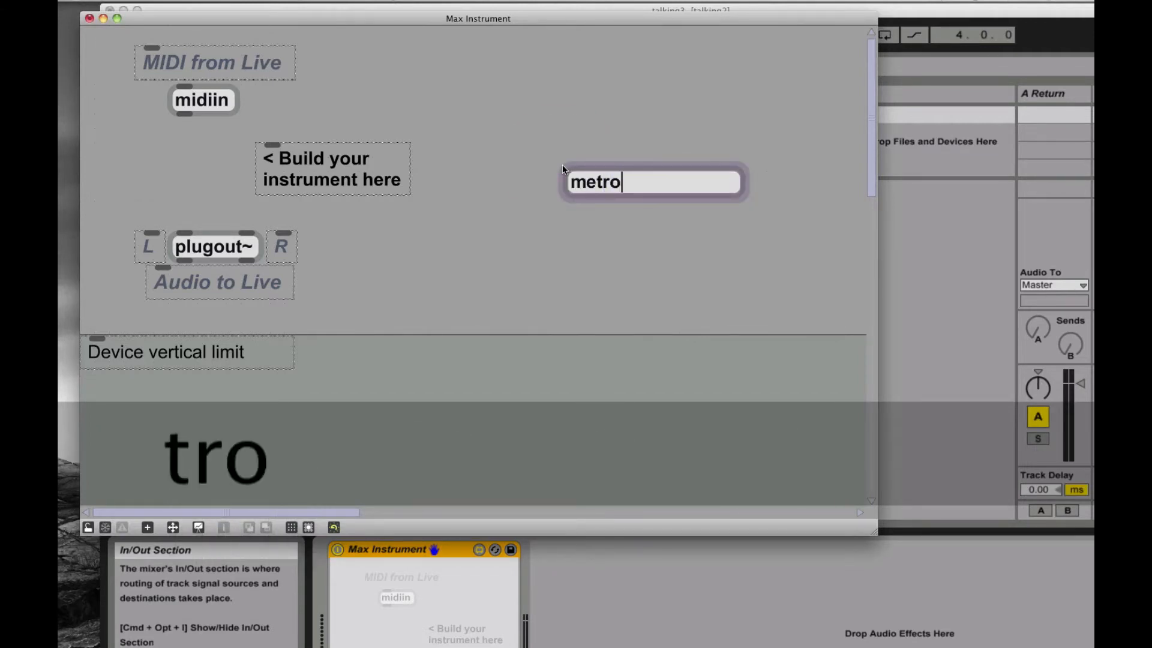
text(10)
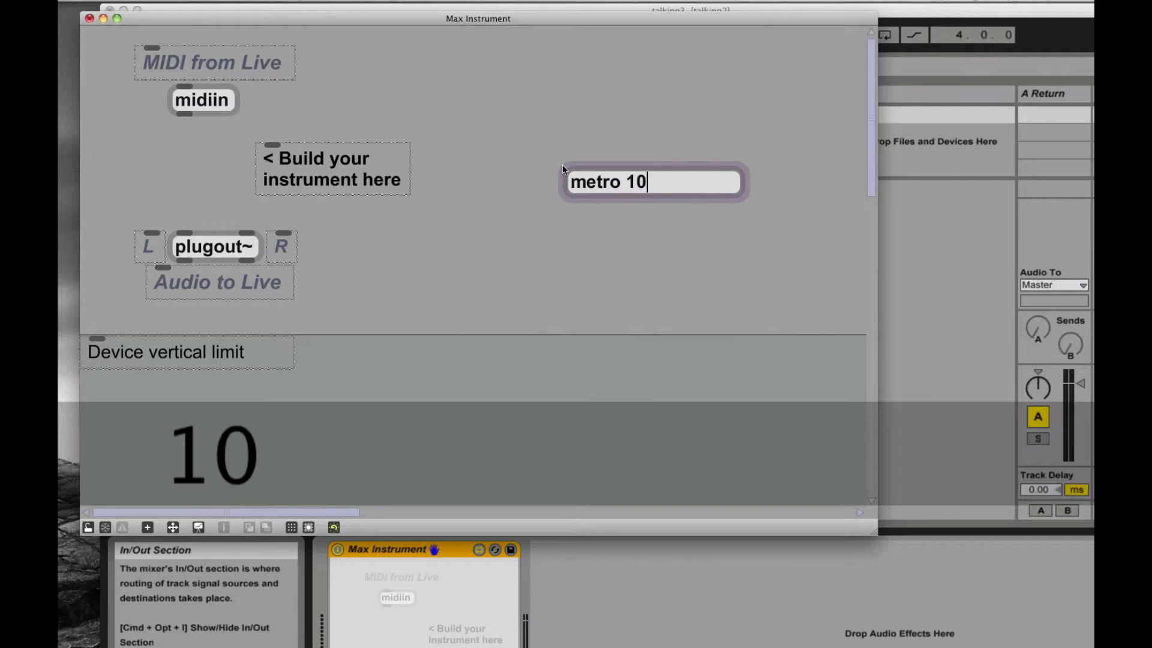
click(643, 143)
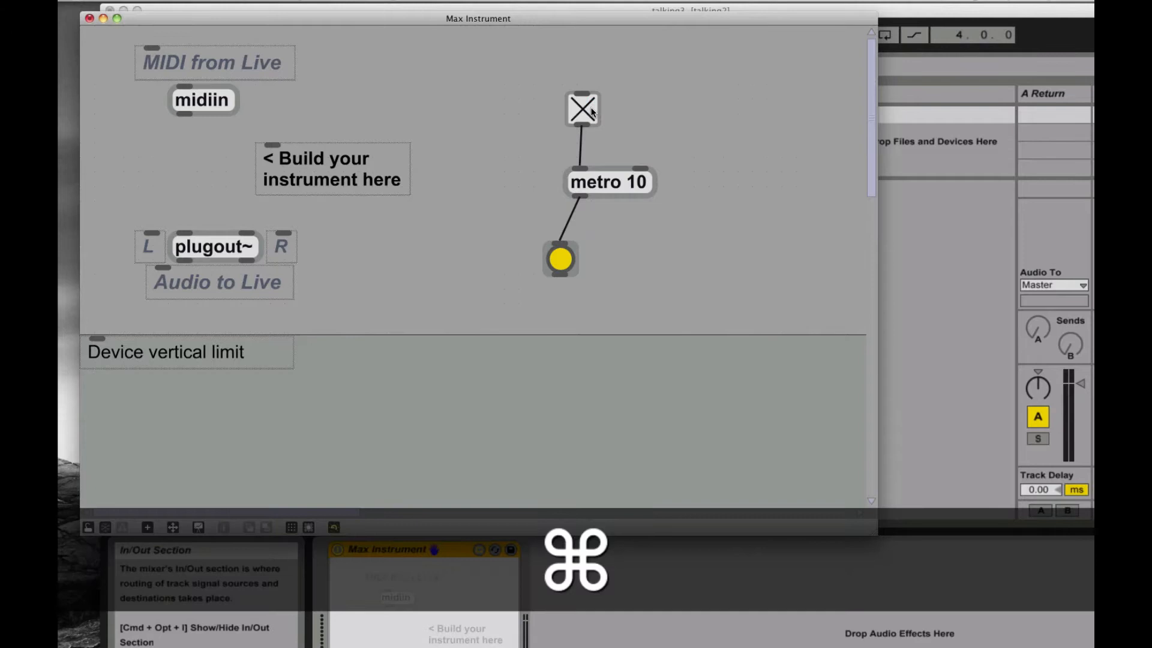
Edit the metro's argument so its interval becomes 200.
click(608, 183)
text(0)
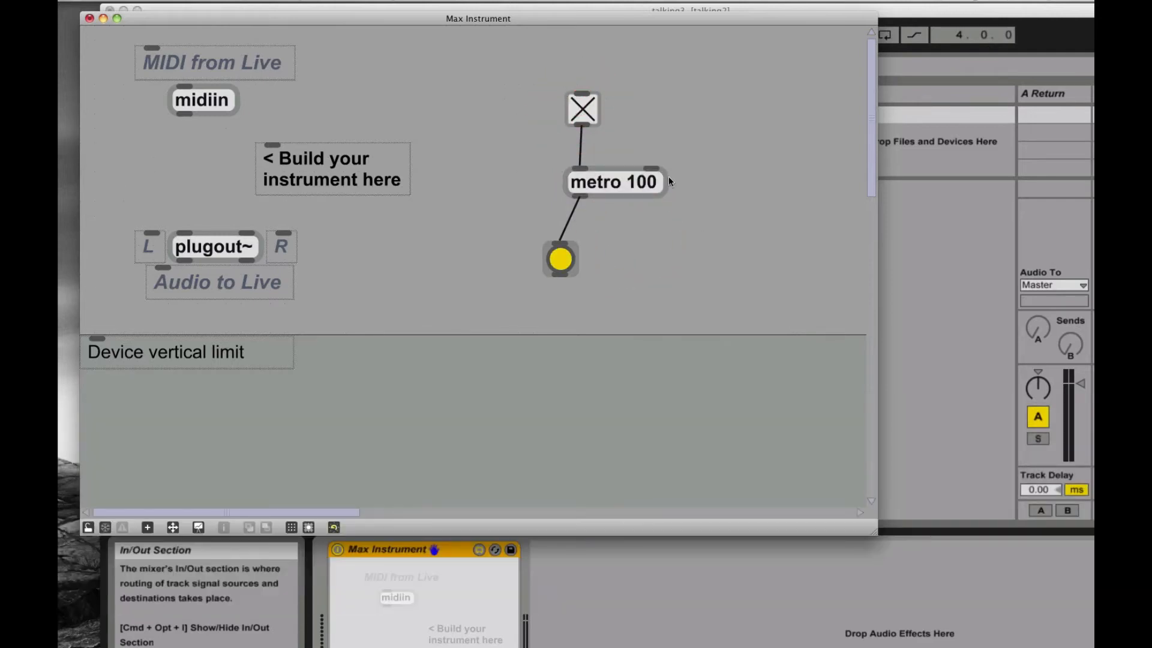
mouse_move(663, 204)
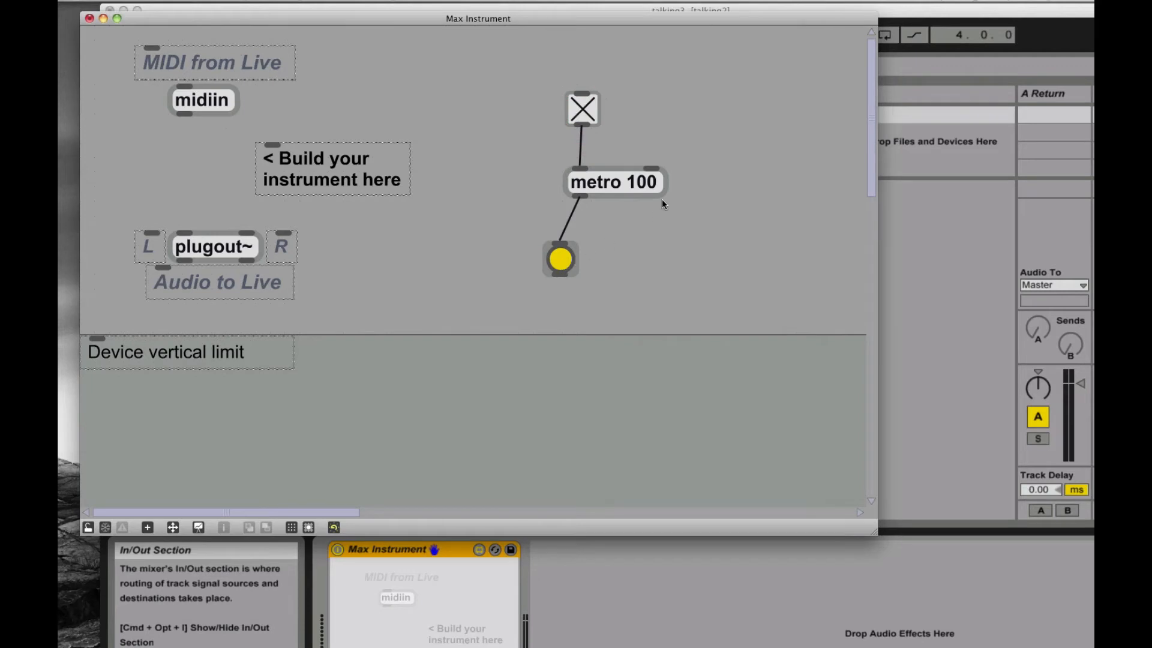
click(637, 182)
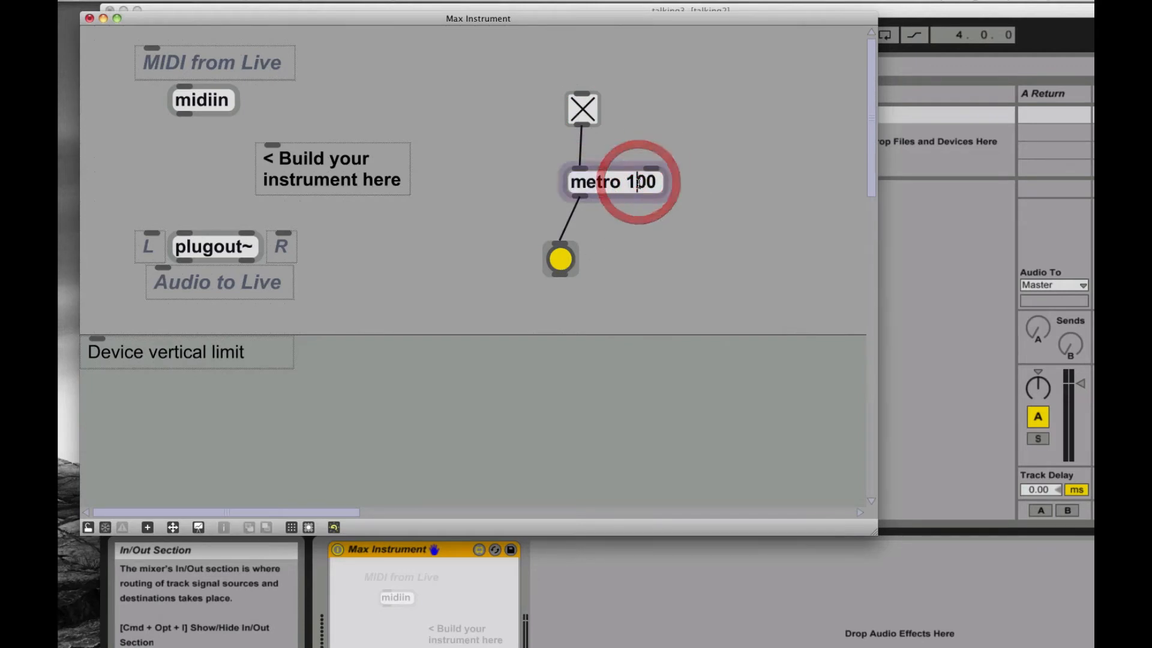
text(200)
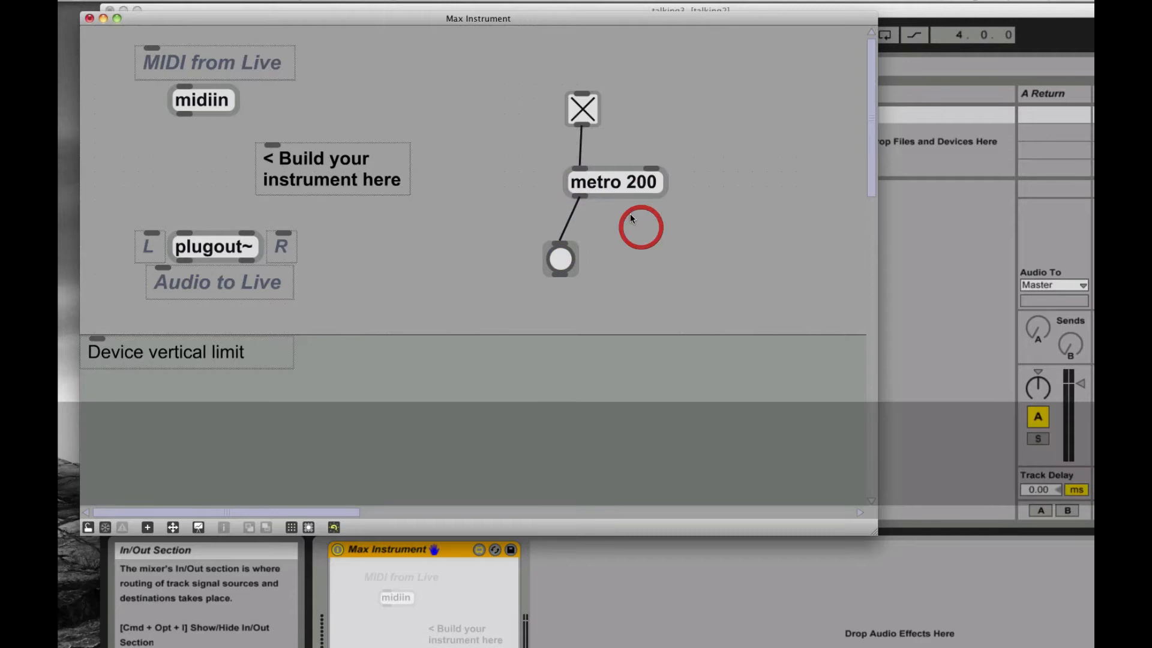
click(583, 109)
text(counter)
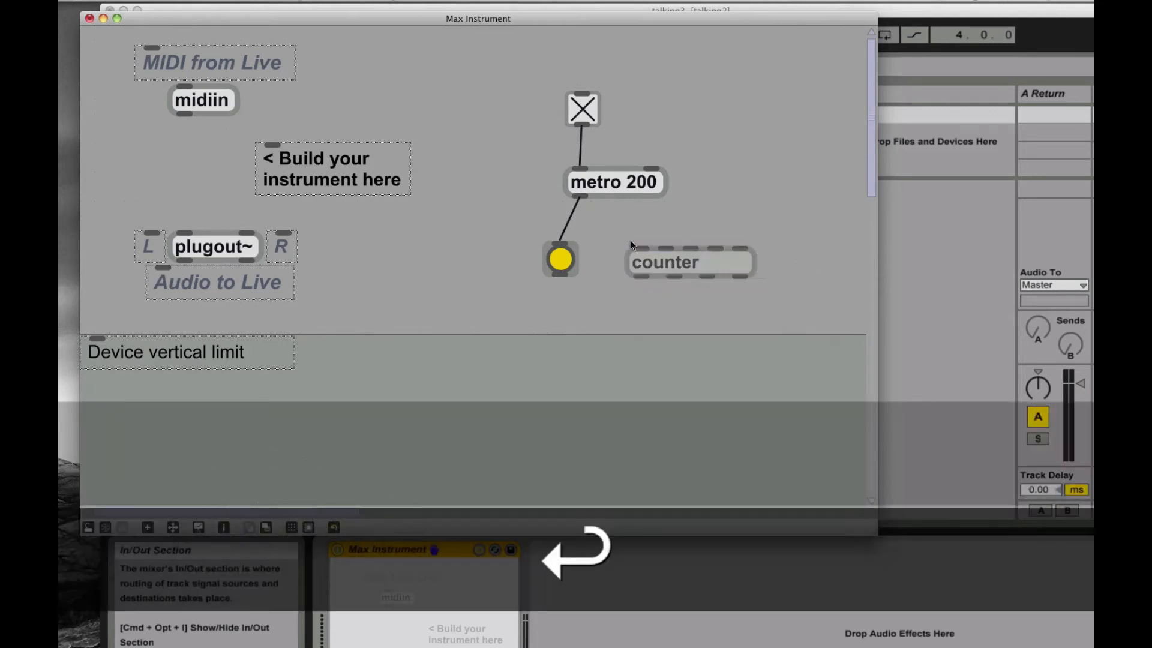
Patch metro into the counter and attach a number box showing its running count.
drag(579, 198, 623, 240)
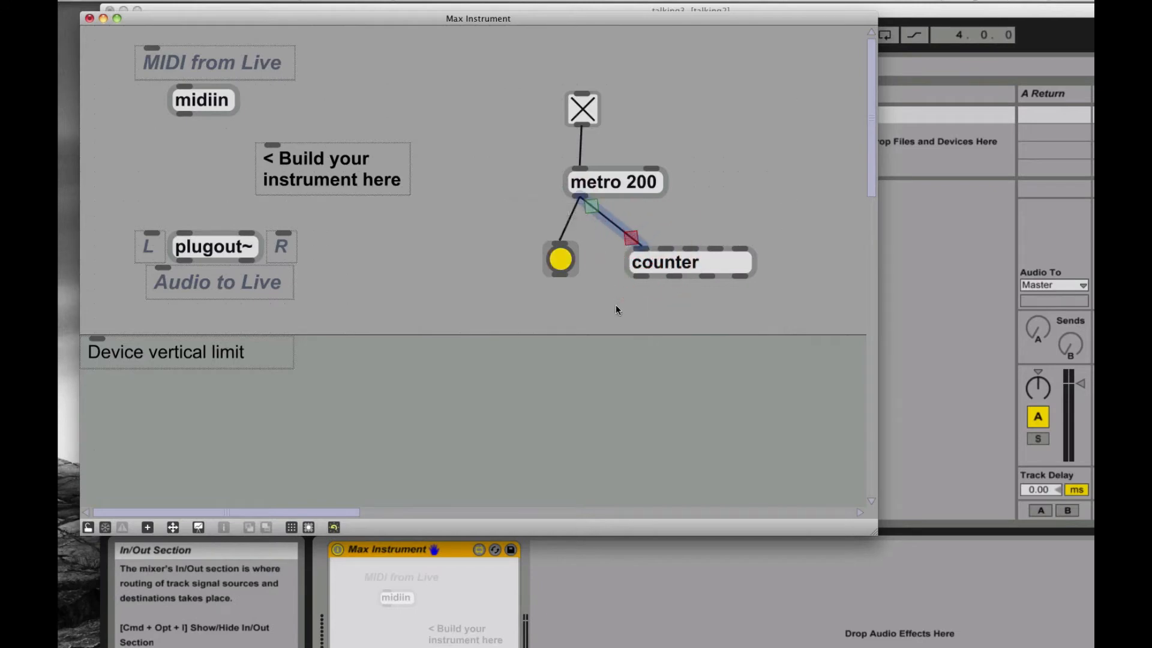
text(number)
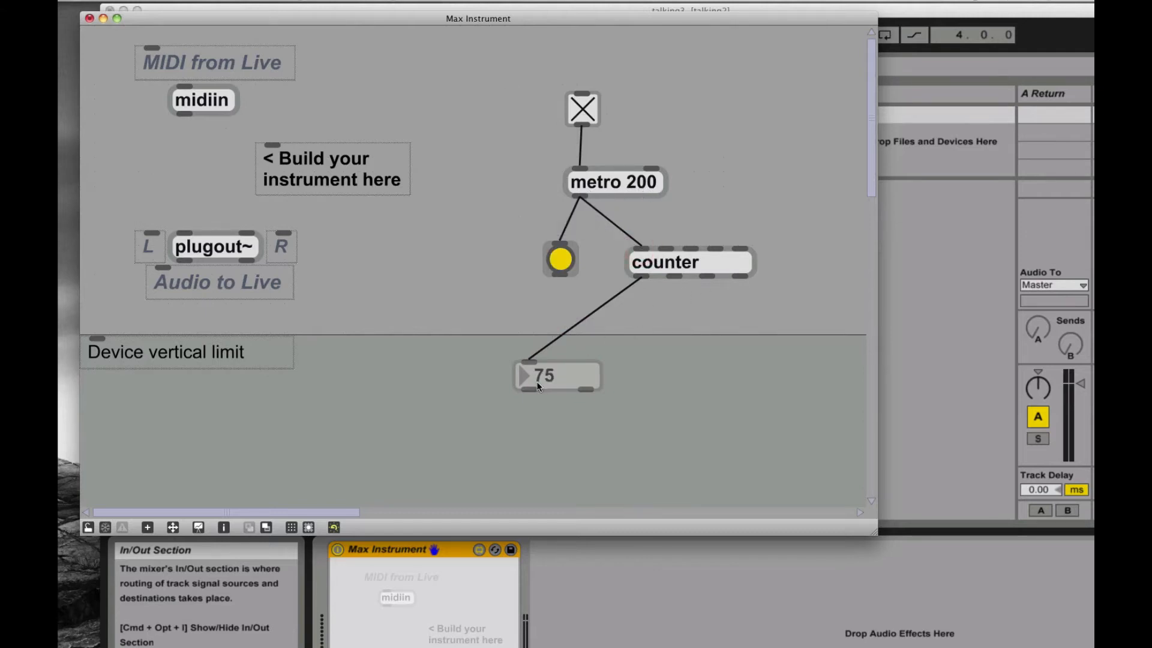
drag(544, 375, 544, 365)
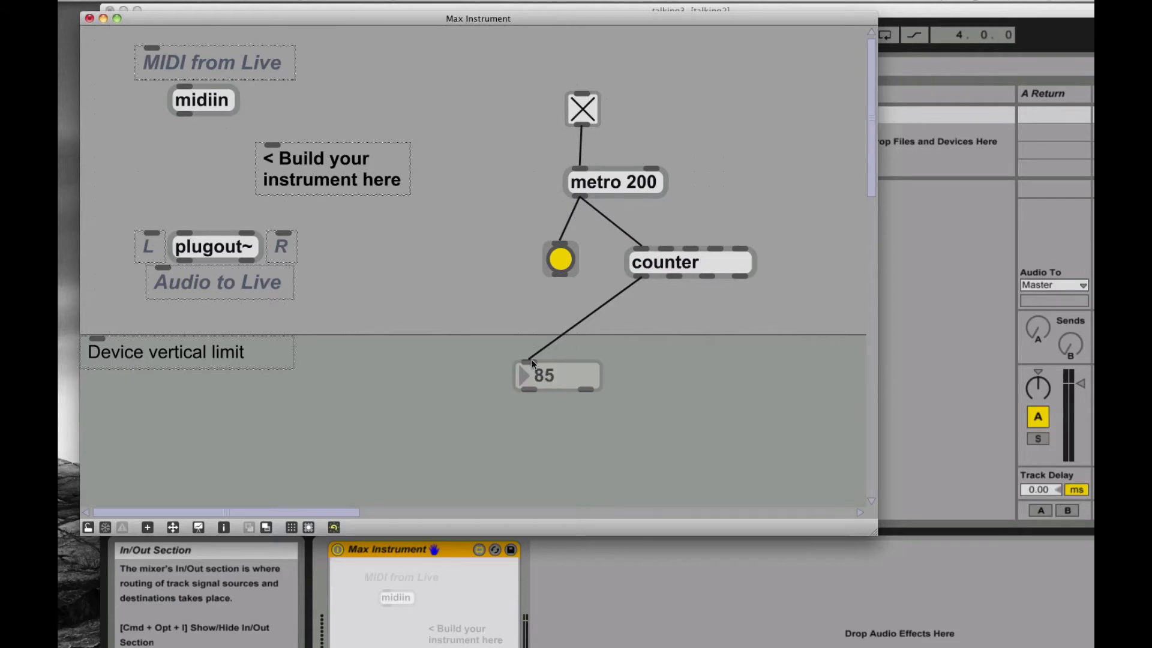
drag(556, 374, 556, 367)
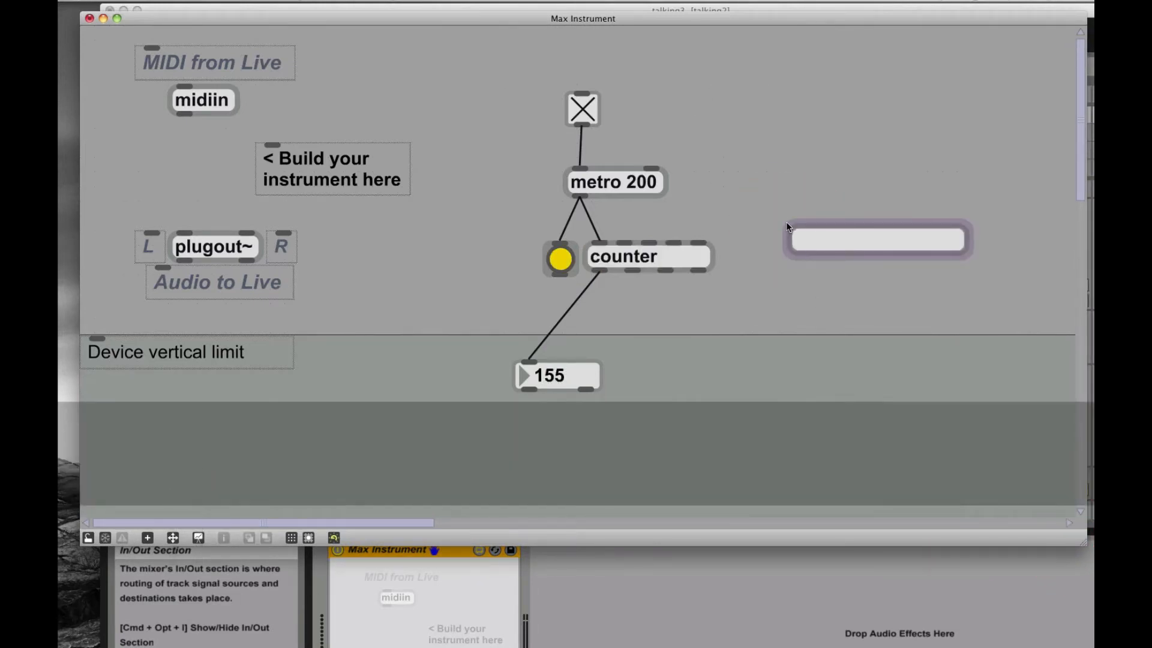
Create a 'switch 3' object box.
text(switch)
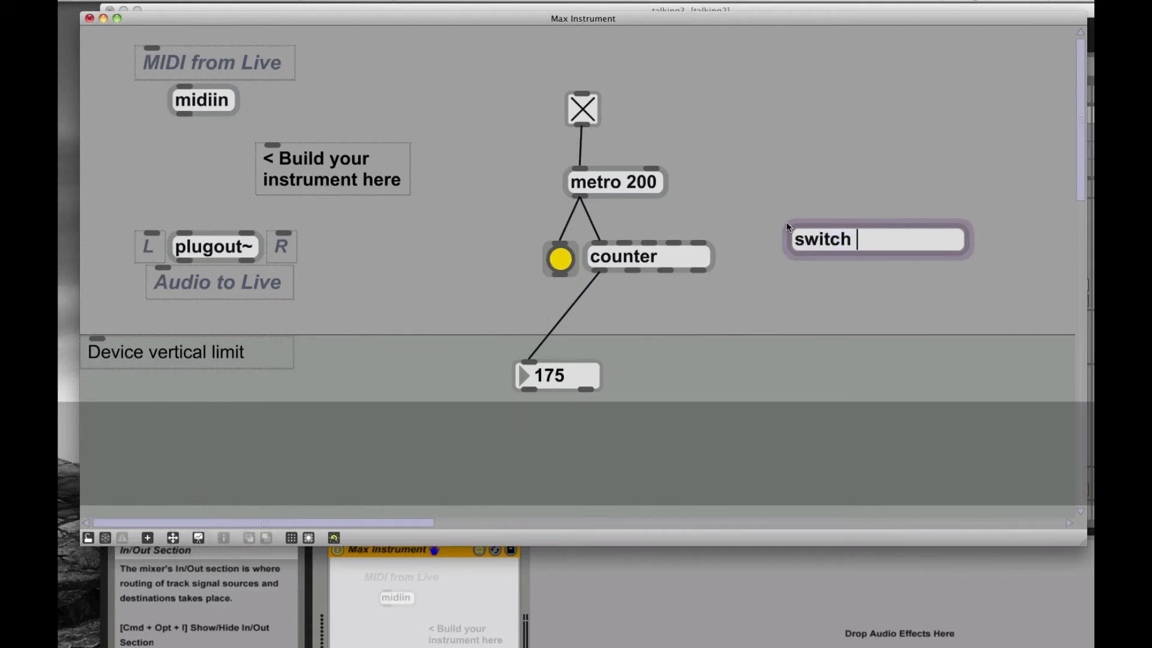
text(3)
text(gate 3)
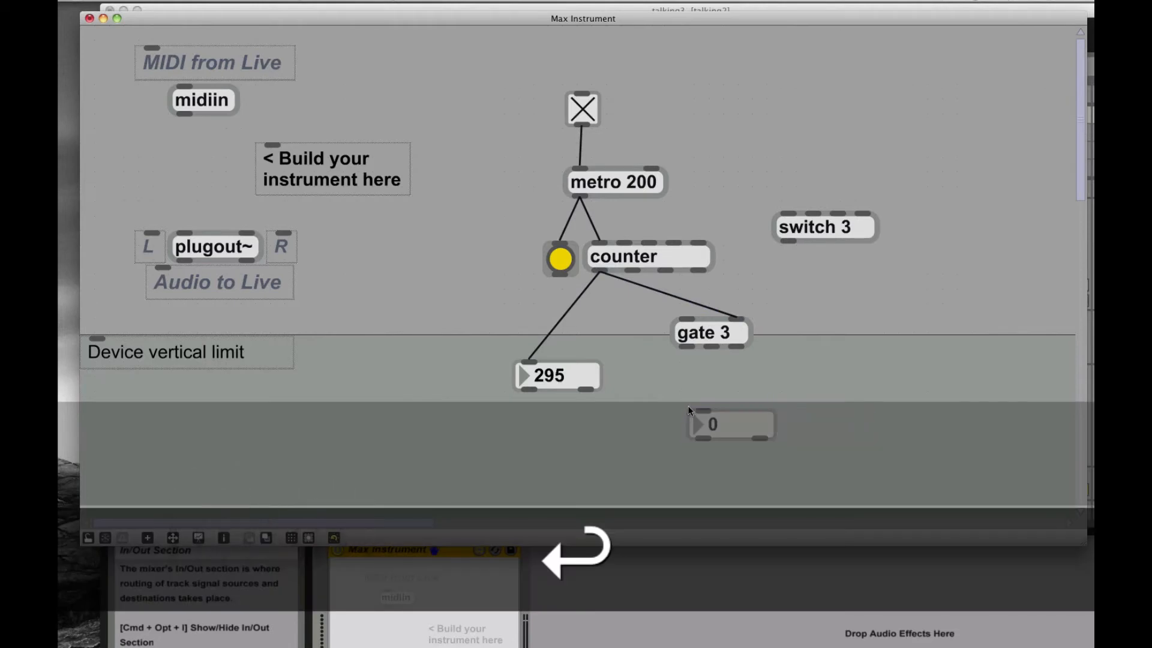
Place a number box under gate 3 and copy it for another gate output.
drag(731, 425, 838, 425)
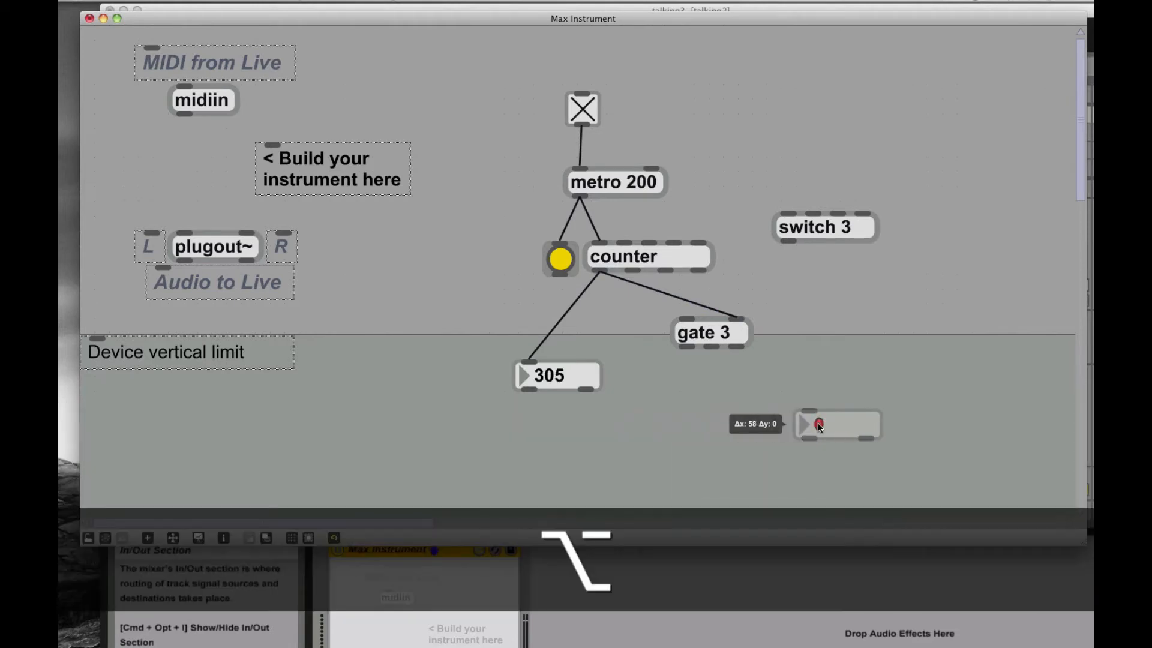
drag(818, 425, 770, 391)
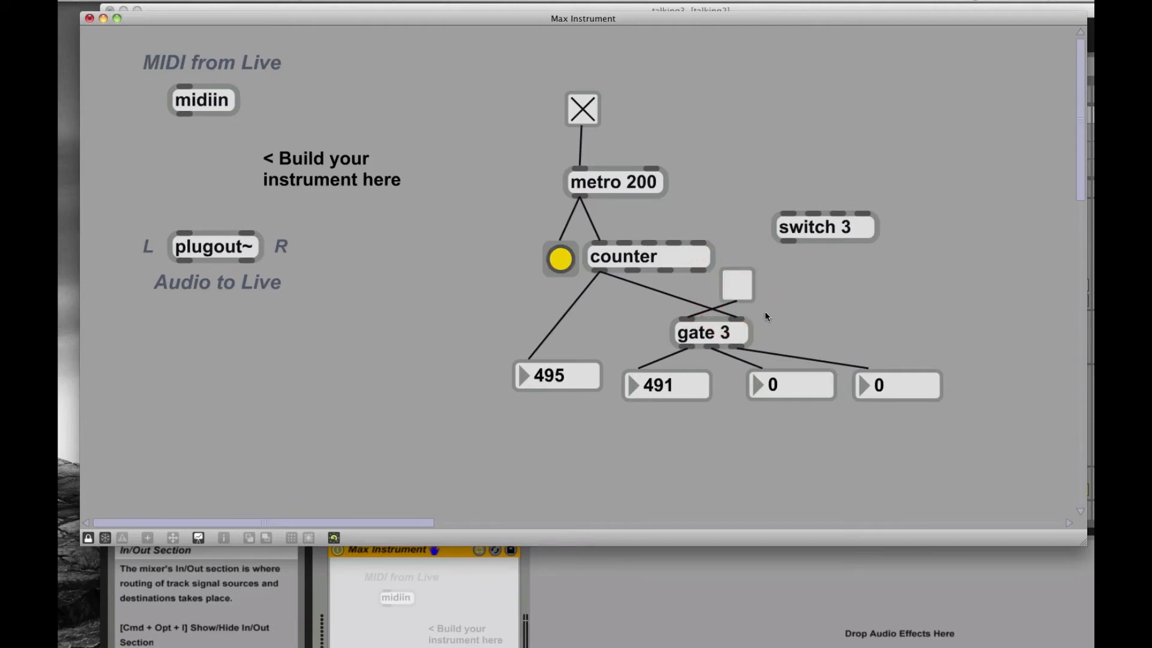
Unlock the patch with Cmd+E to return to editing.
key(cmd)
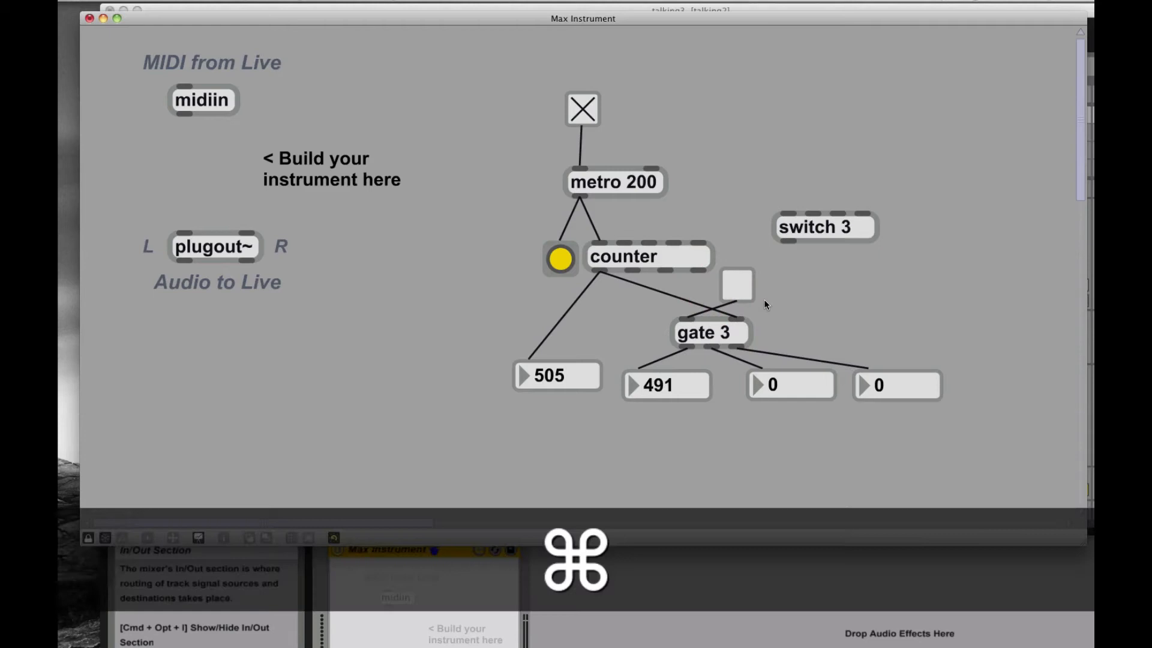
key(cmd+e)
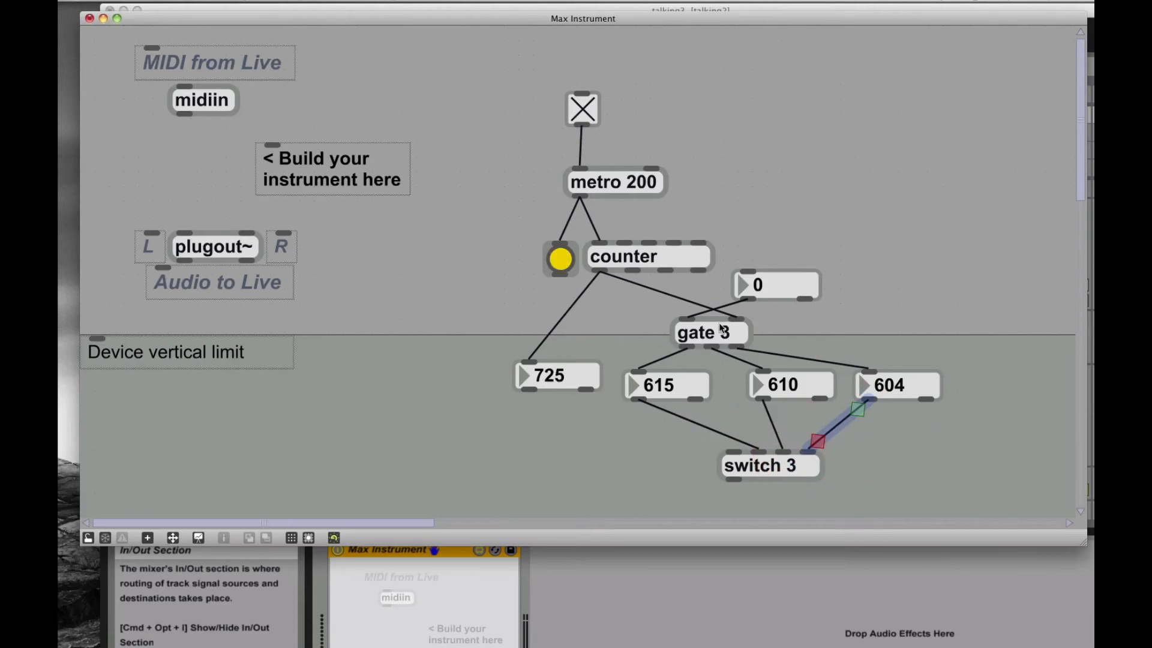
Connect the third gate output number box into switch 3.
click(556, 376)
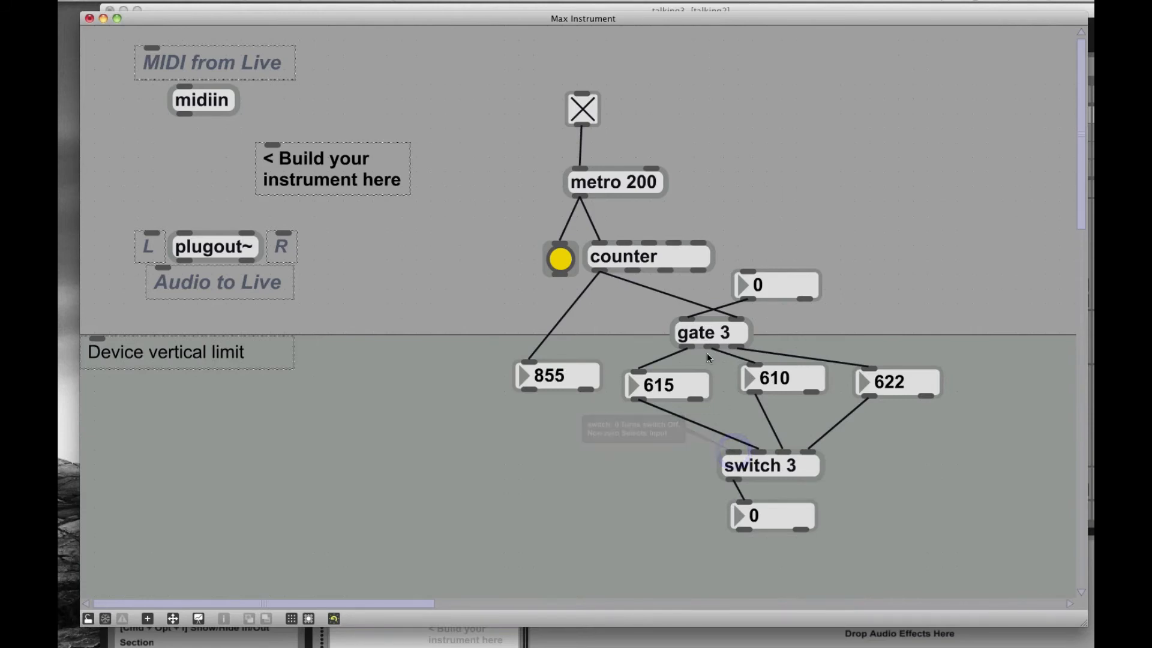
Move the gate control number box to a new position above gate 3.
click(777, 285)
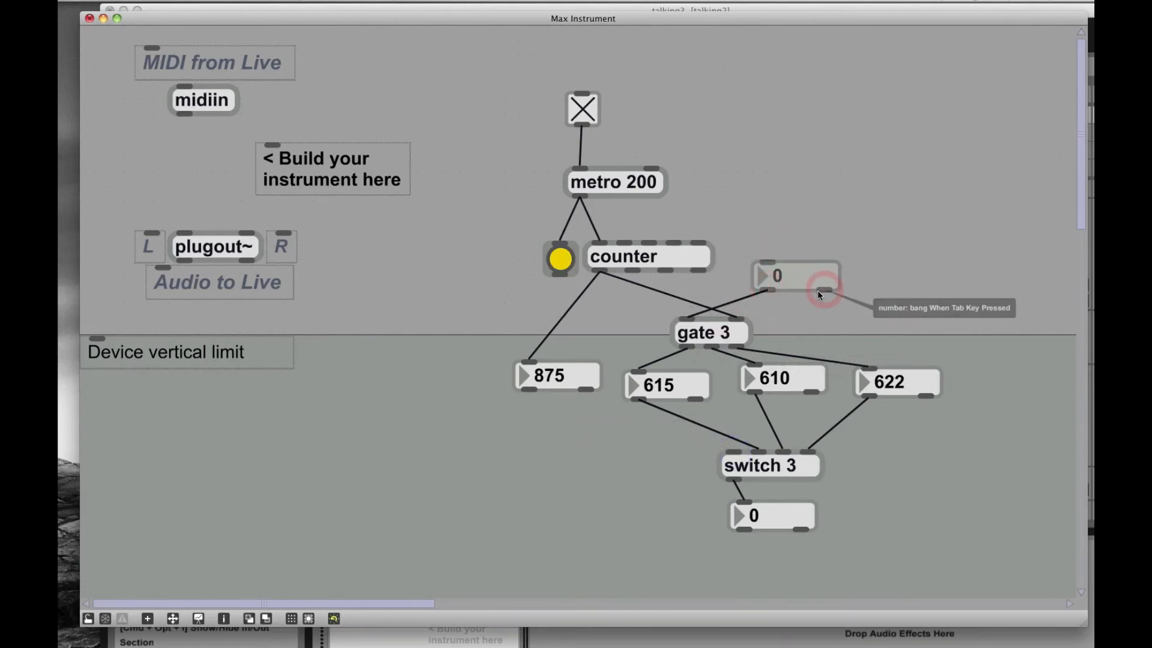
drag(796, 276, 759, 298)
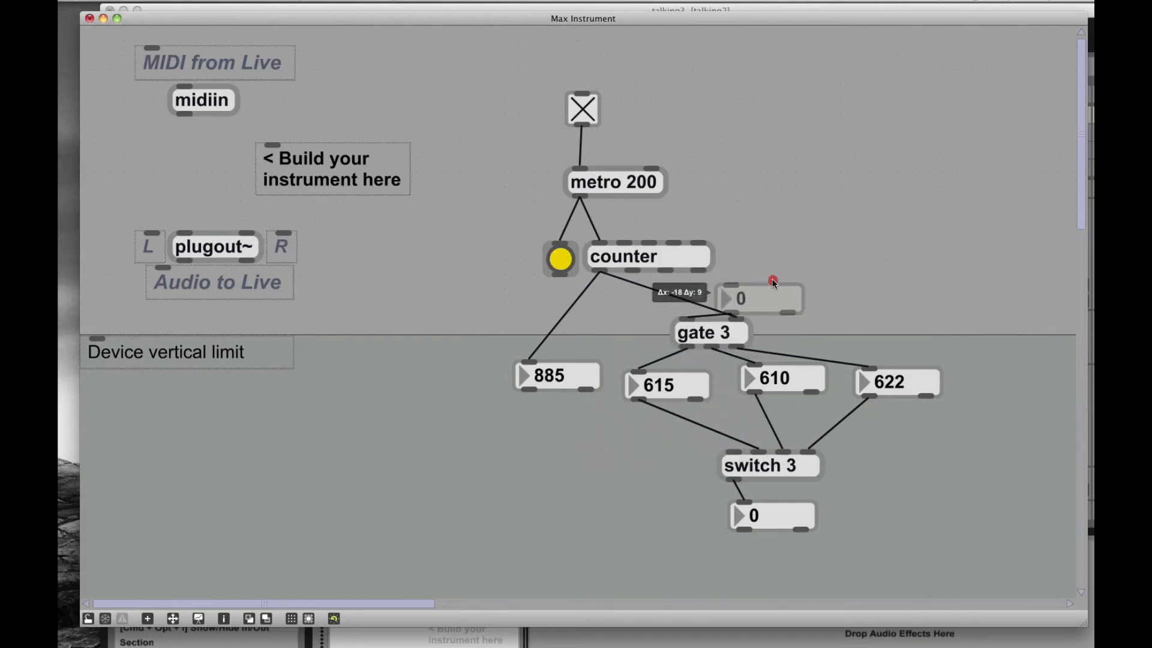
drag(758, 297, 617, 437)
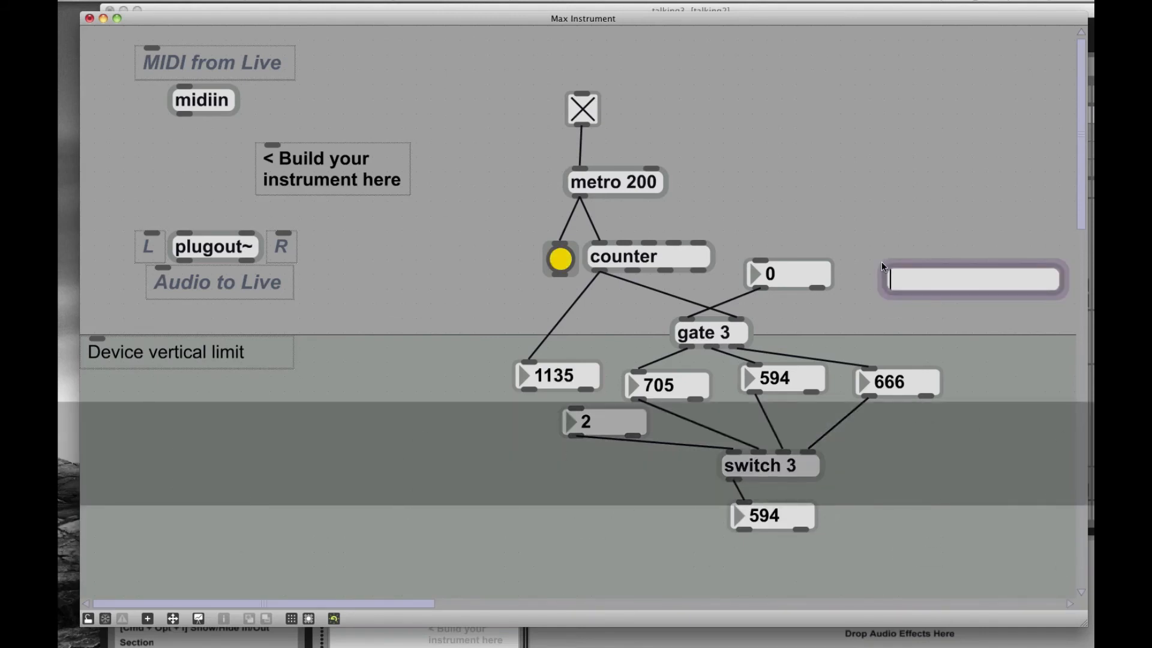
Create a gswitch object and Option-drag a second copy below it.
text(gain~)
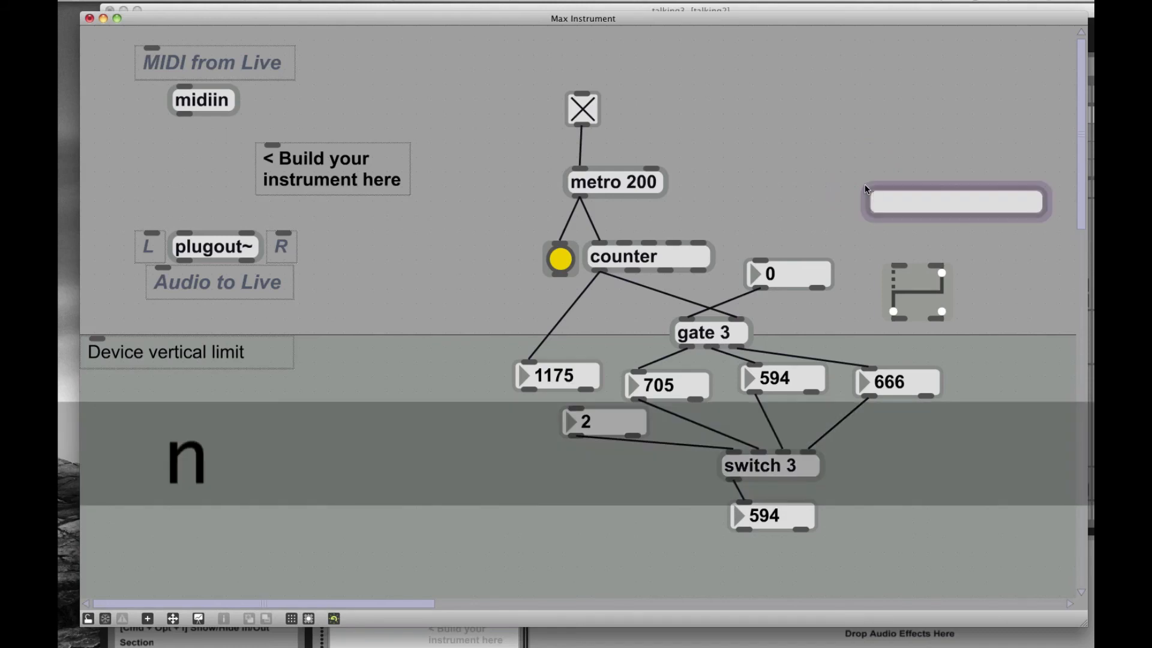
text(gswitch)
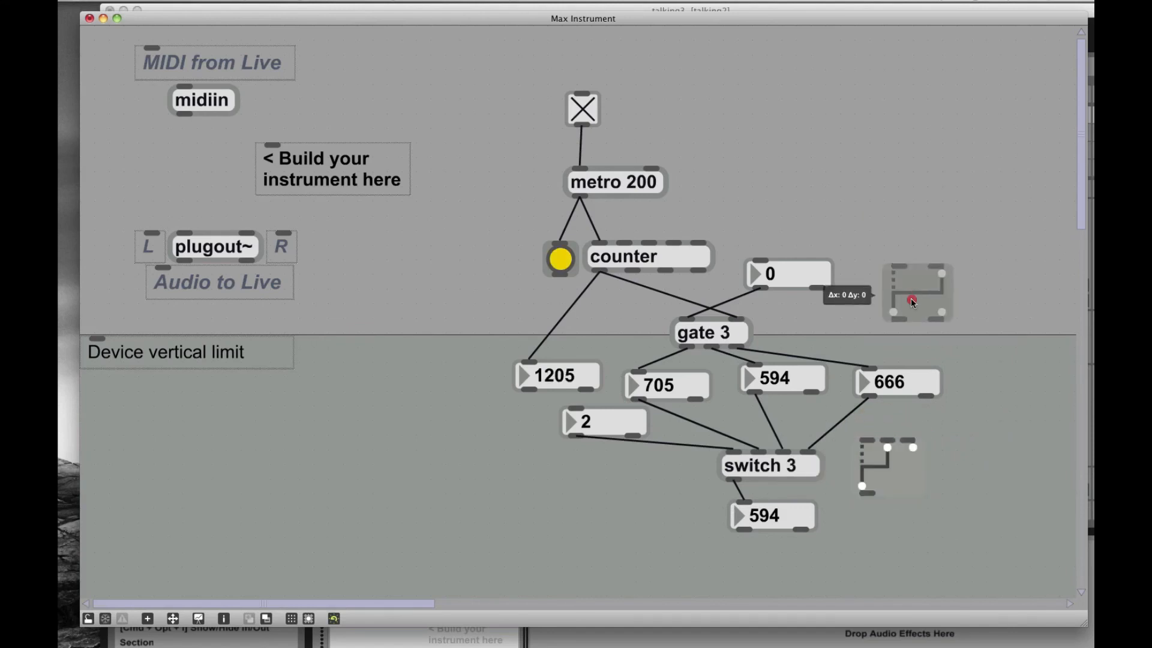
drag(917, 292, 988, 375)
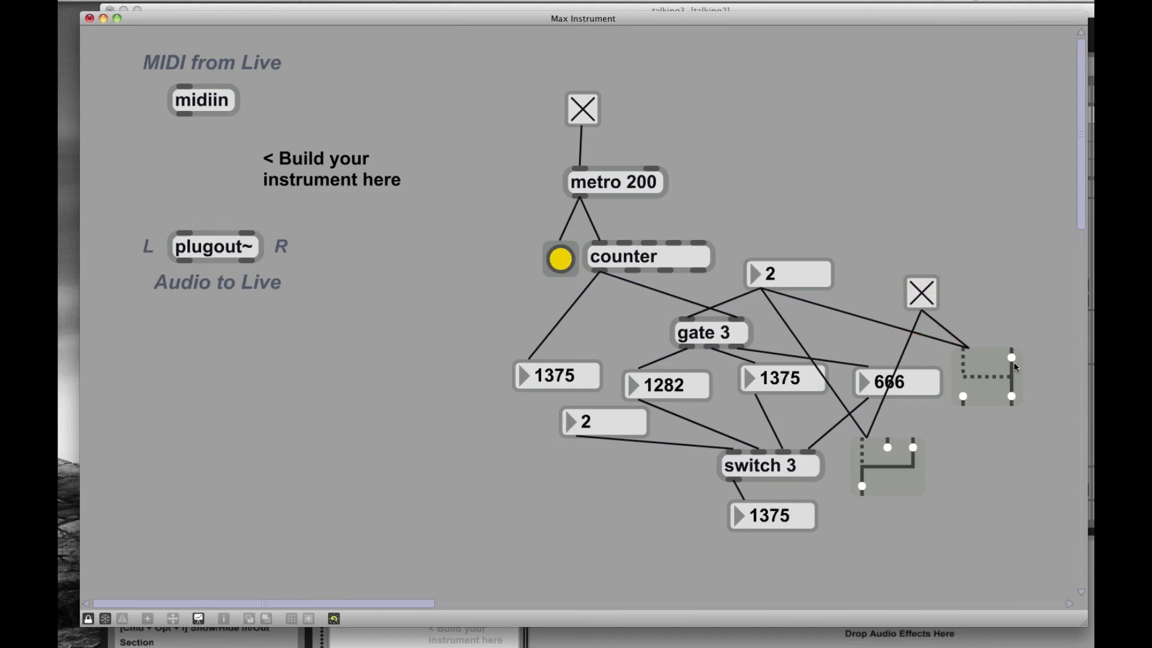
Flip the right gswitch to its other route while the patch runs.
click(922, 294)
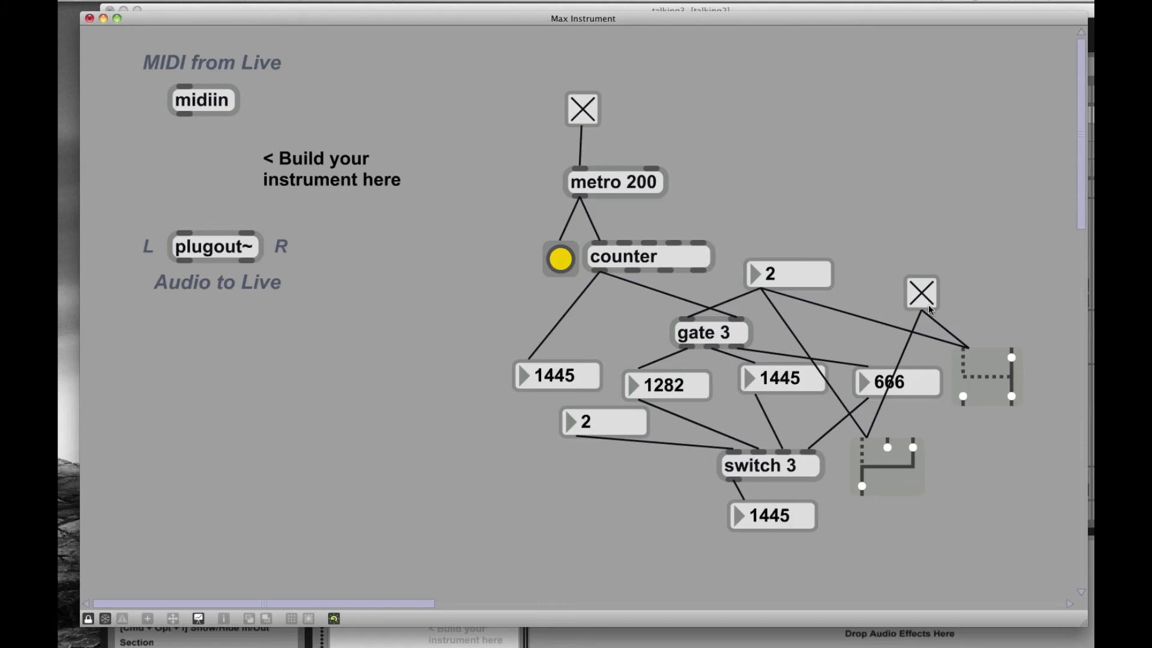
mouse_move(651, 277)
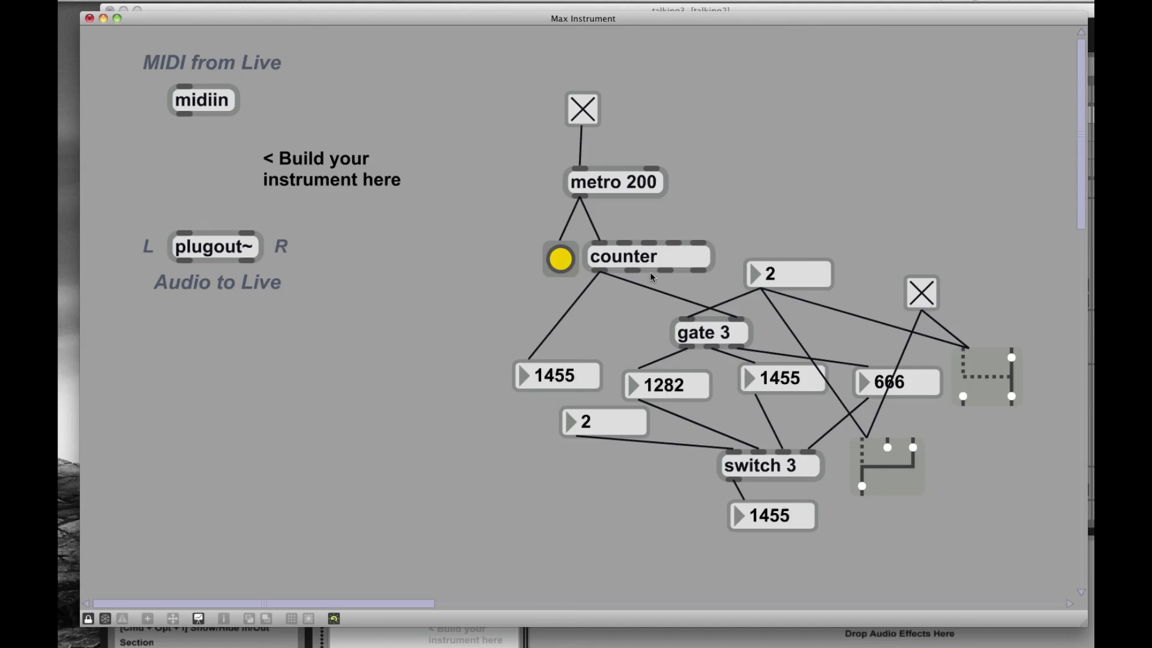